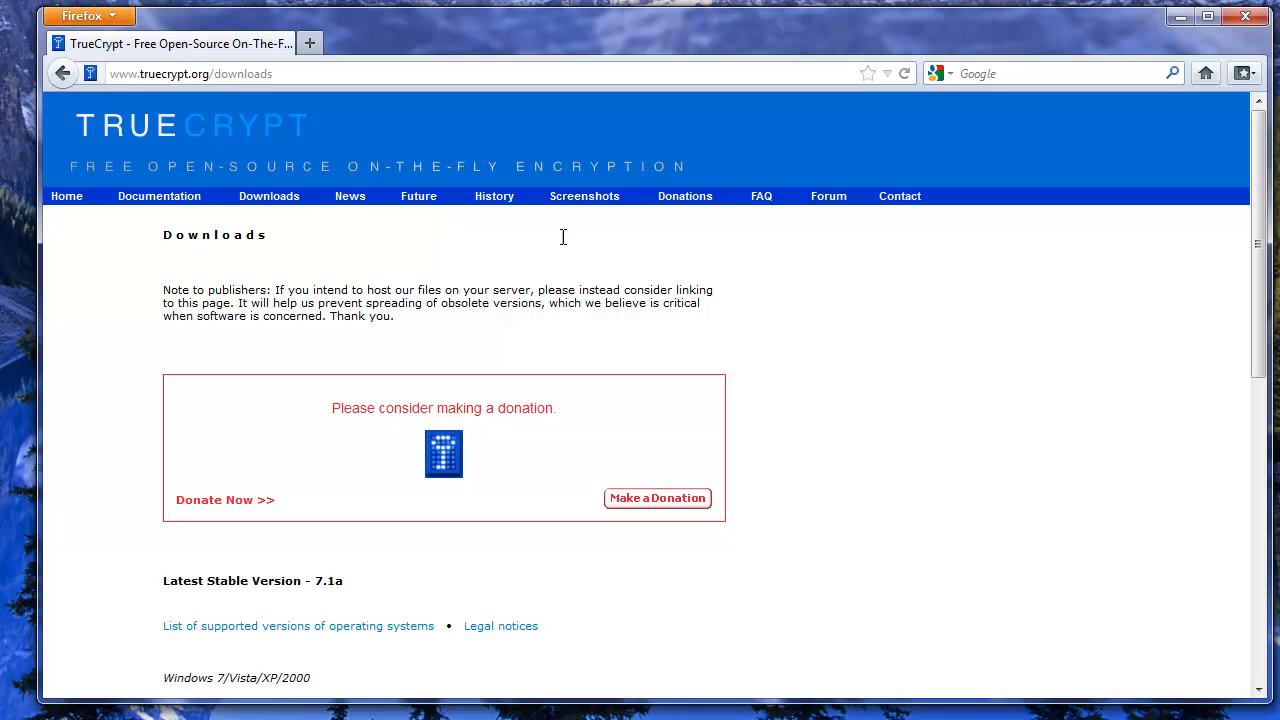
# Step: Download 'TrueCrypt Setup 7.1a.exe' for Windows and save it to the Downloads folder
pyautogui.scroll(-3)
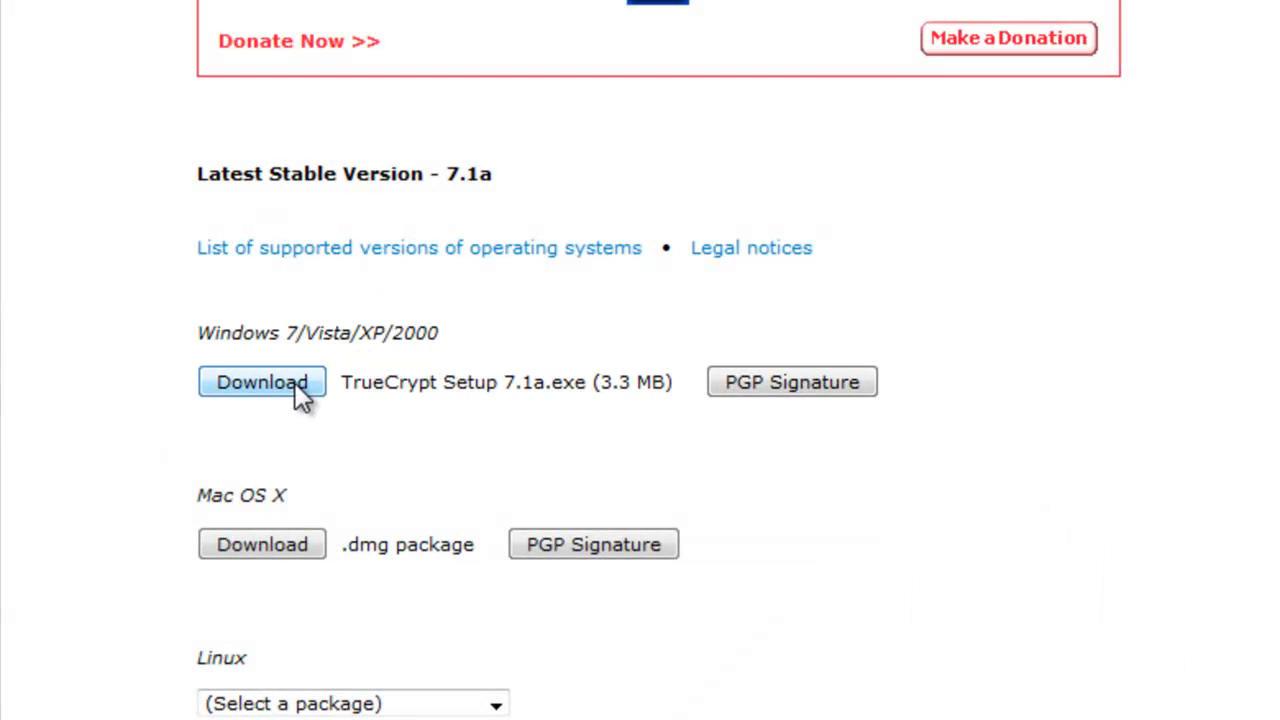
pyautogui.click(262, 382)
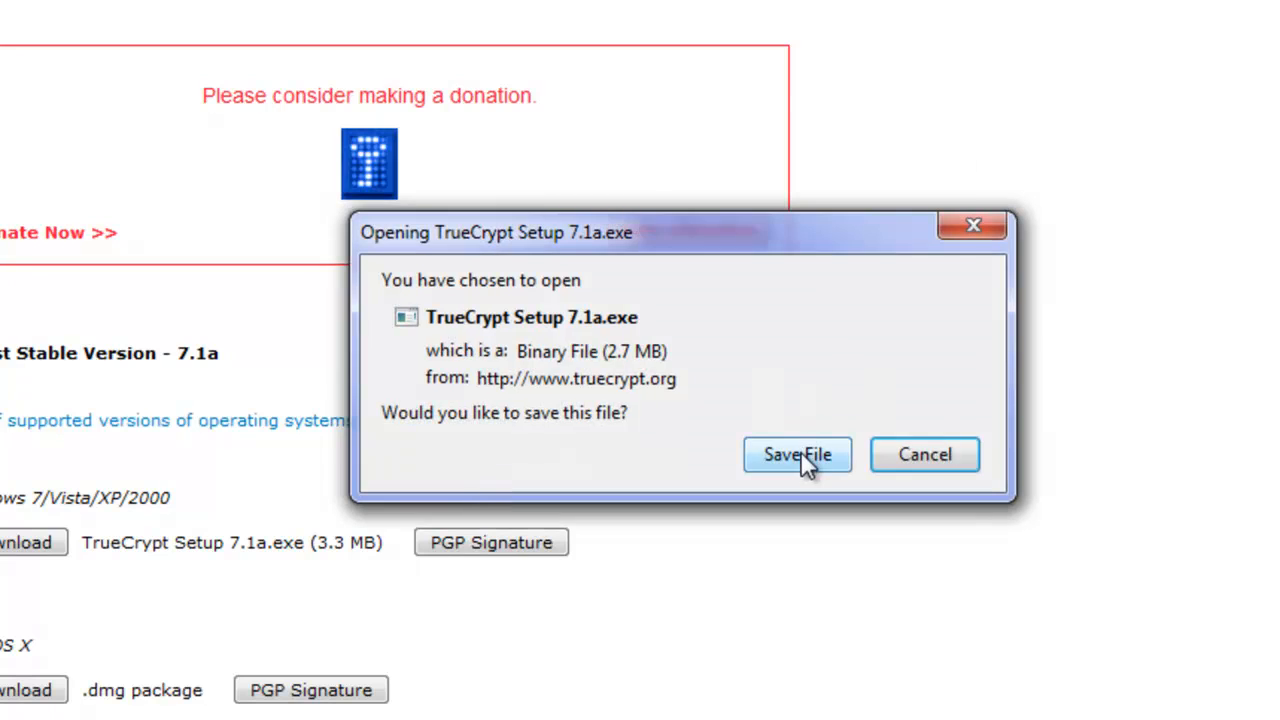
pyautogui.click(797, 454)
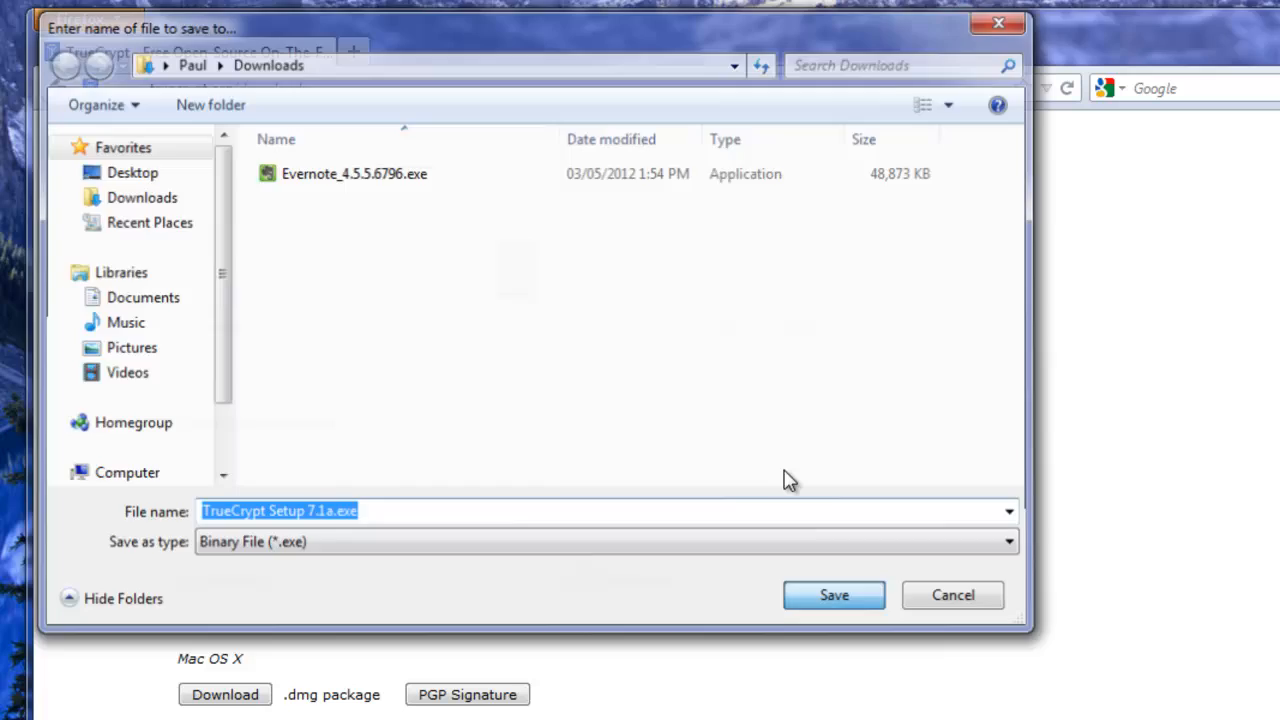
pyautogui.click(833, 594)
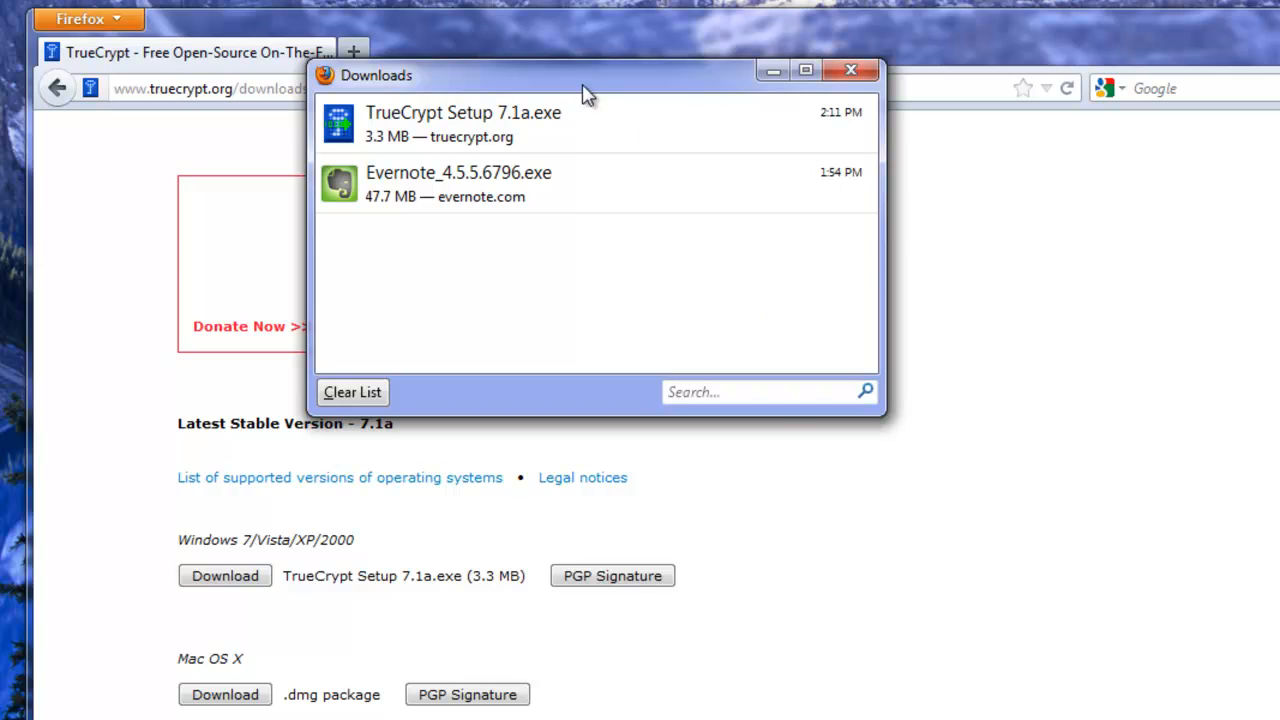
# Step: Run 'TrueCrypt Setup 7.1a.exe' from the Downloads list, allowing it past the security warning
pyautogui.rightClick(463, 124)
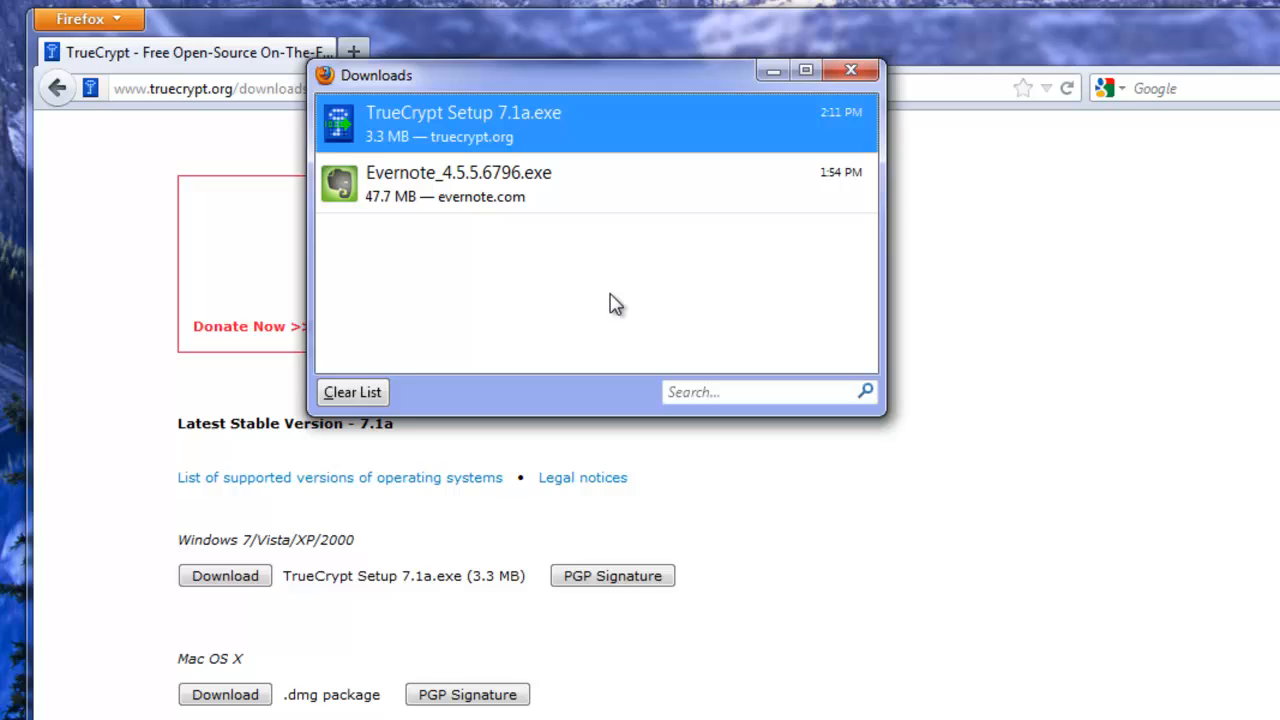
pyautogui.doubleClick(462, 124)
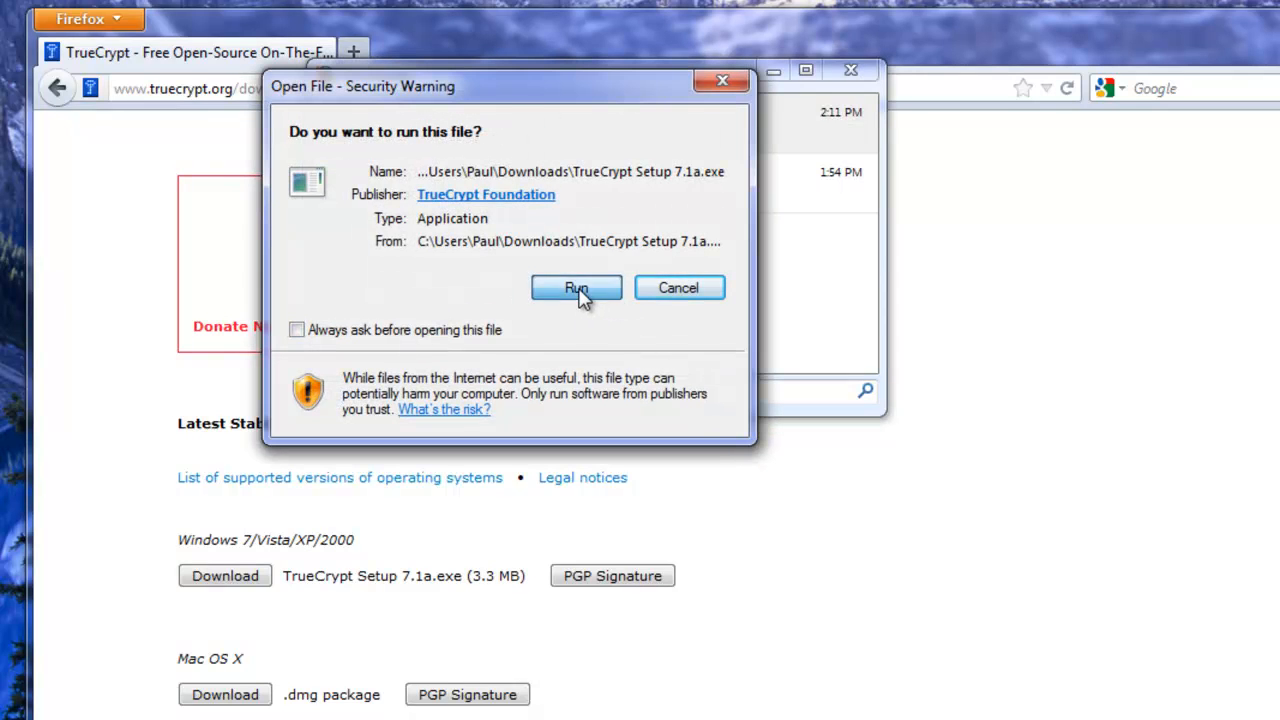
pyautogui.click(576, 288)
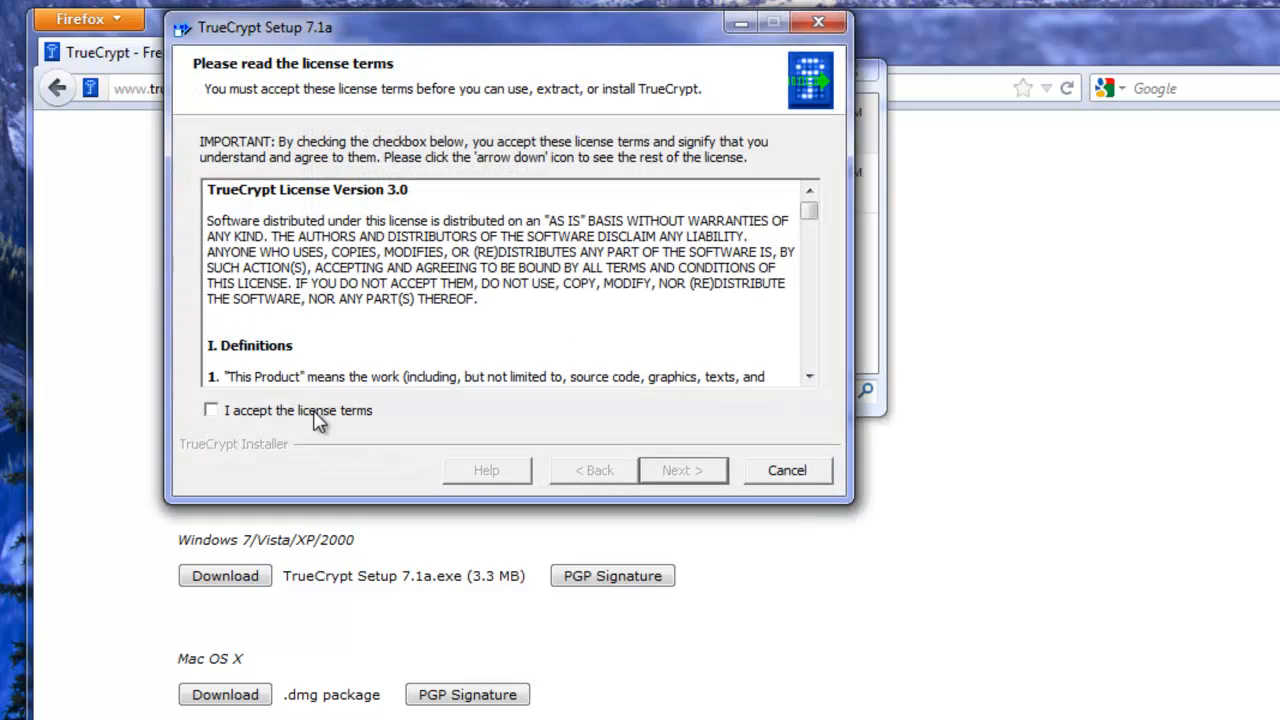
# Step: Accept the TrueCrypt license terms and keep the Install mode selected
pyautogui.click(682, 470)
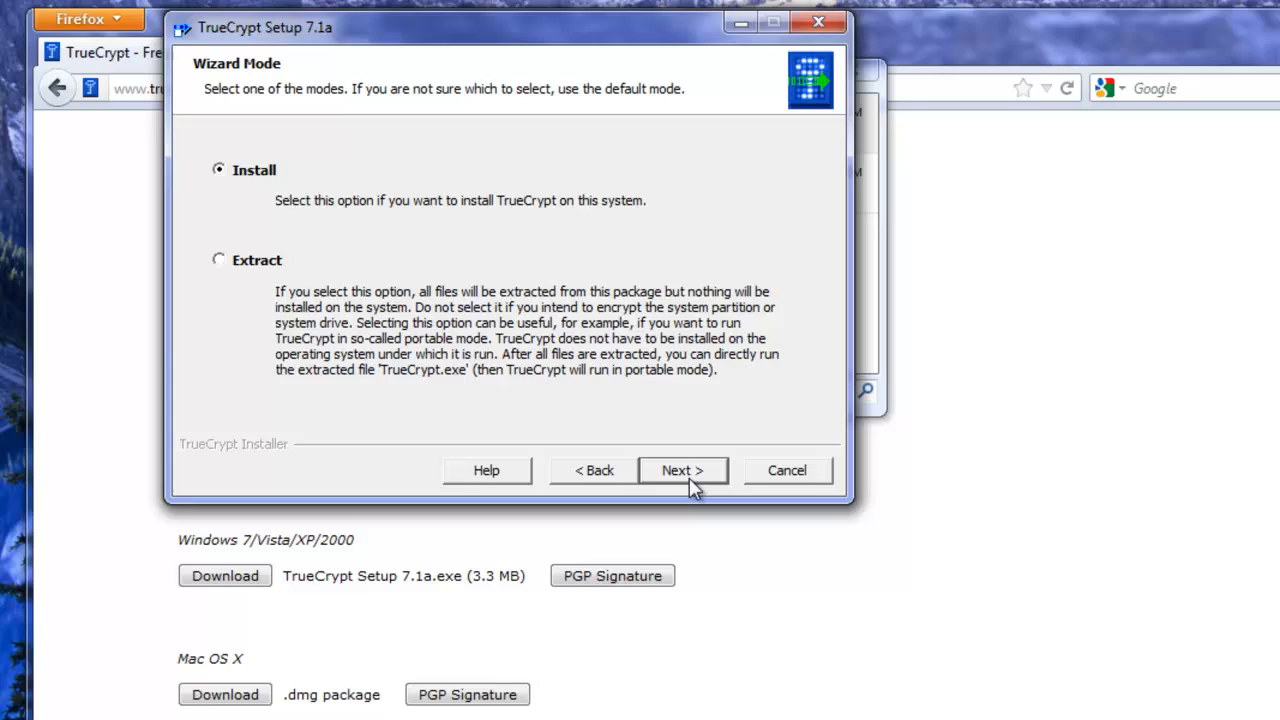
pyautogui.moveTo(338, 263)
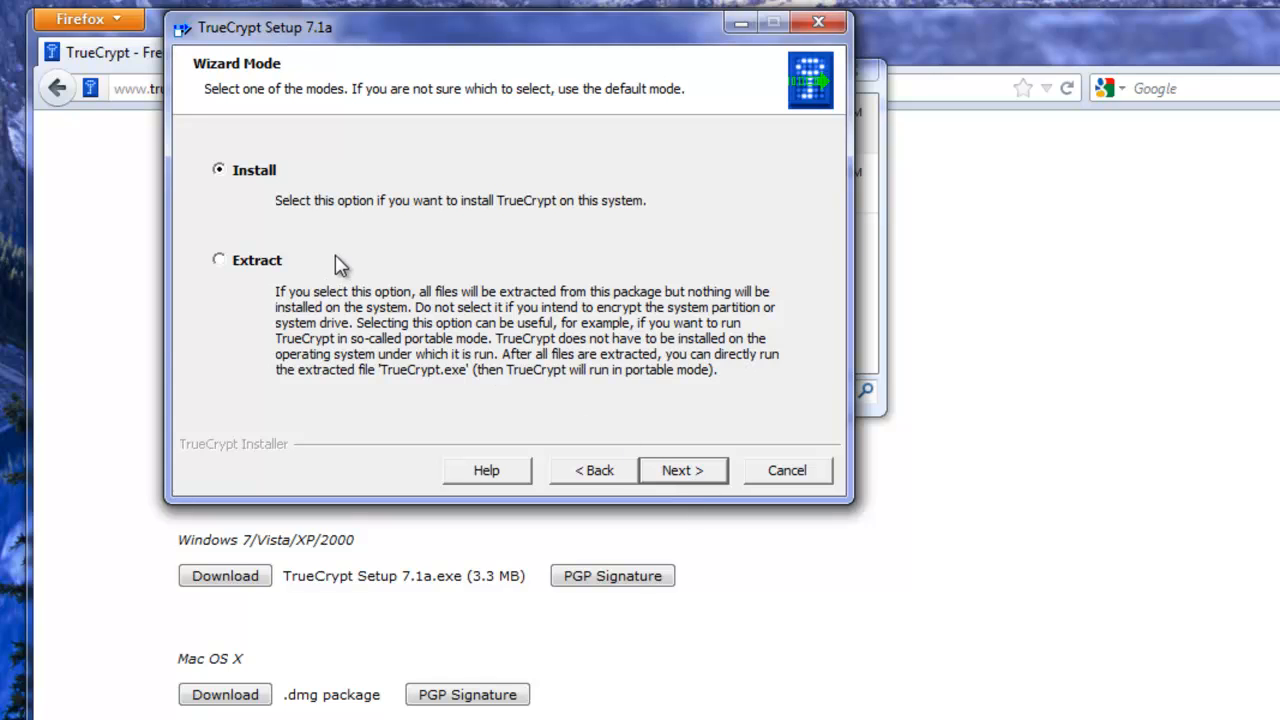
pyautogui.moveTo(295, 265)
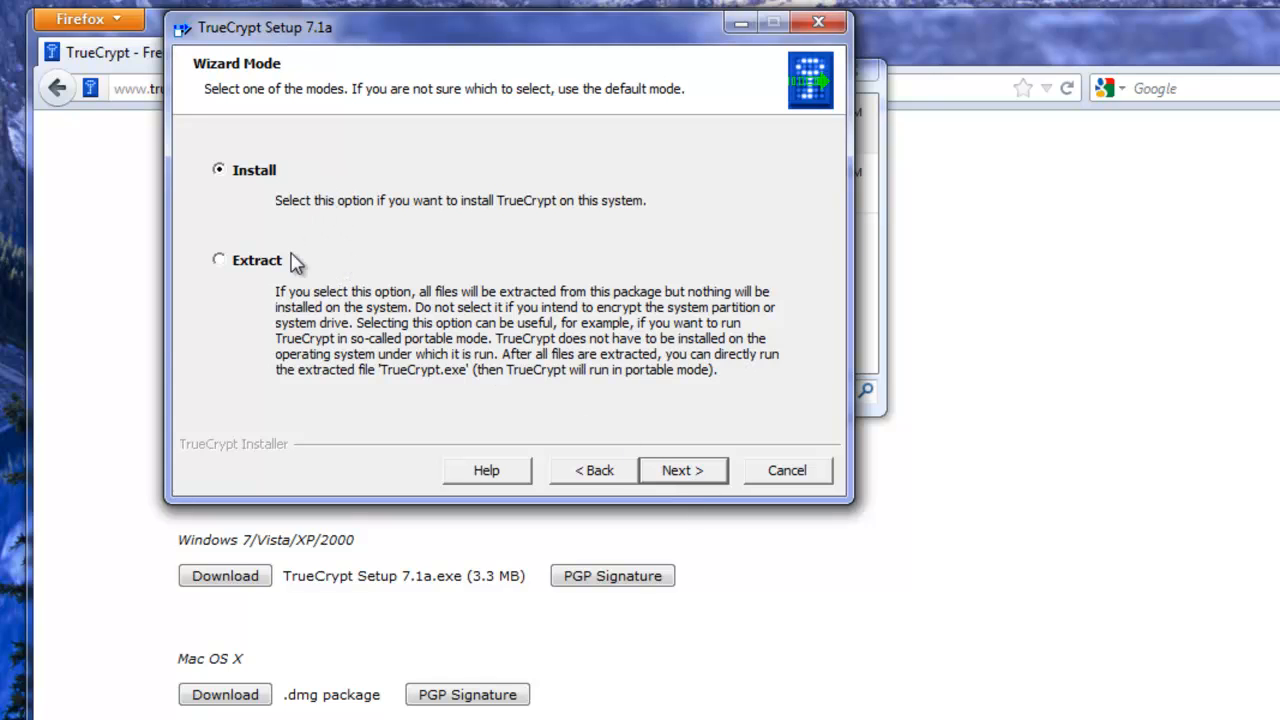
pyautogui.moveTo(632, 363)
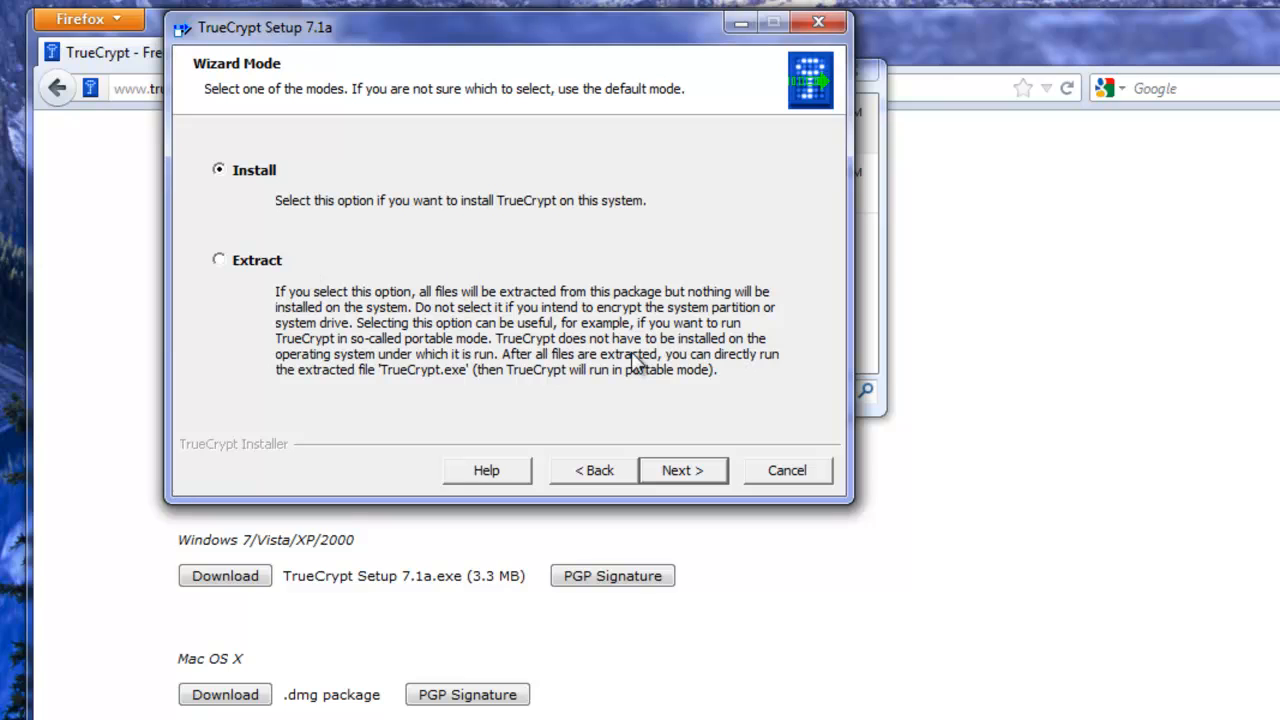
pyautogui.click(682, 470)
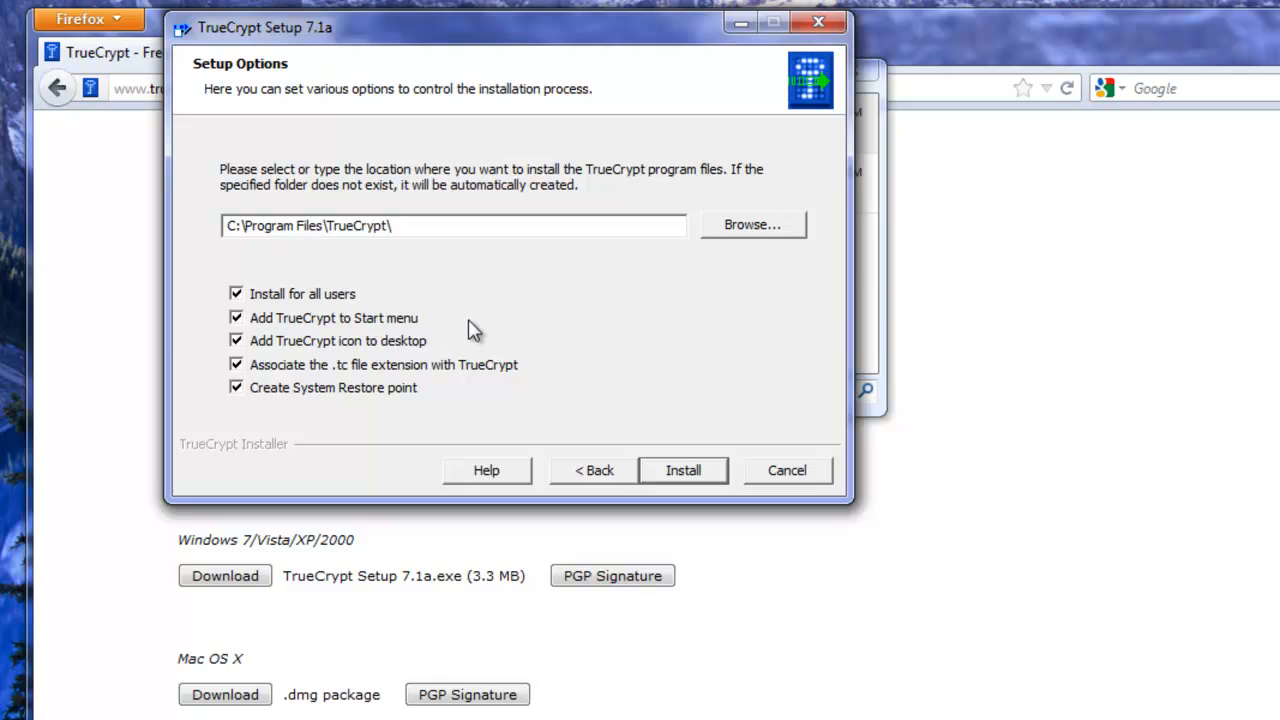
pyautogui.moveTo(415, 327)
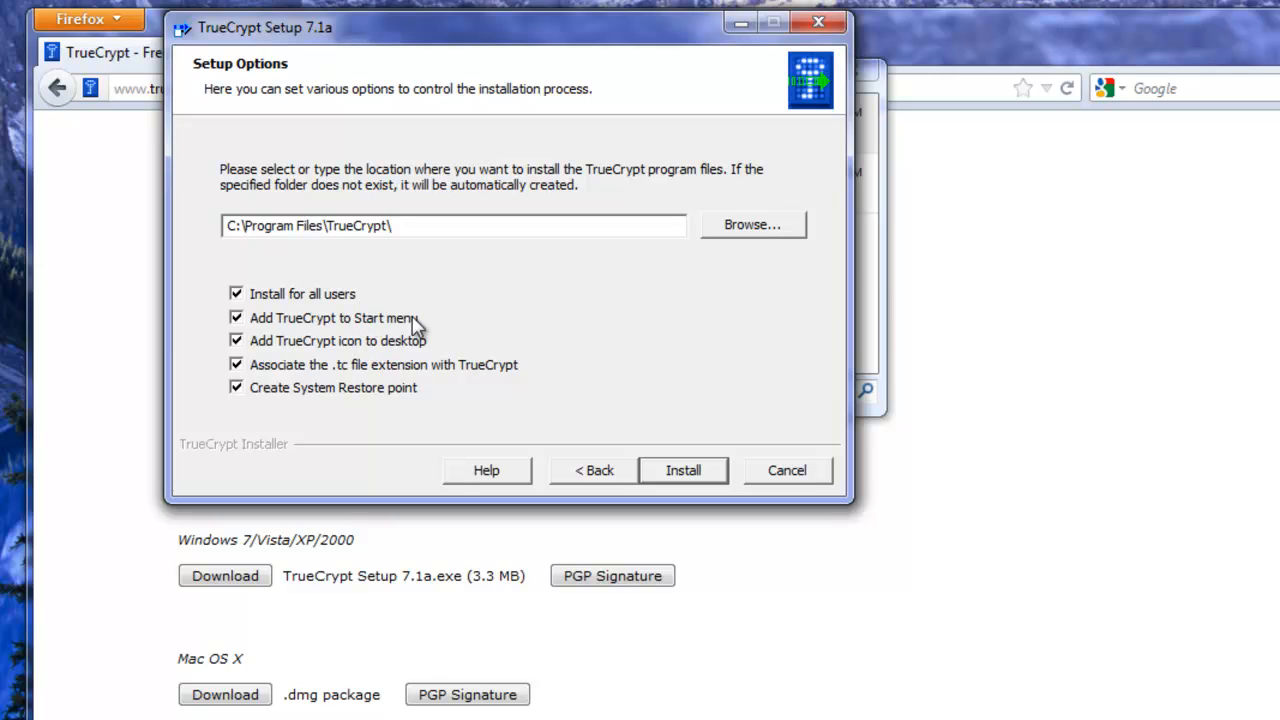
# Step: Turn off the desktop icon and System Restore point options, then install
pyautogui.click(237, 340)
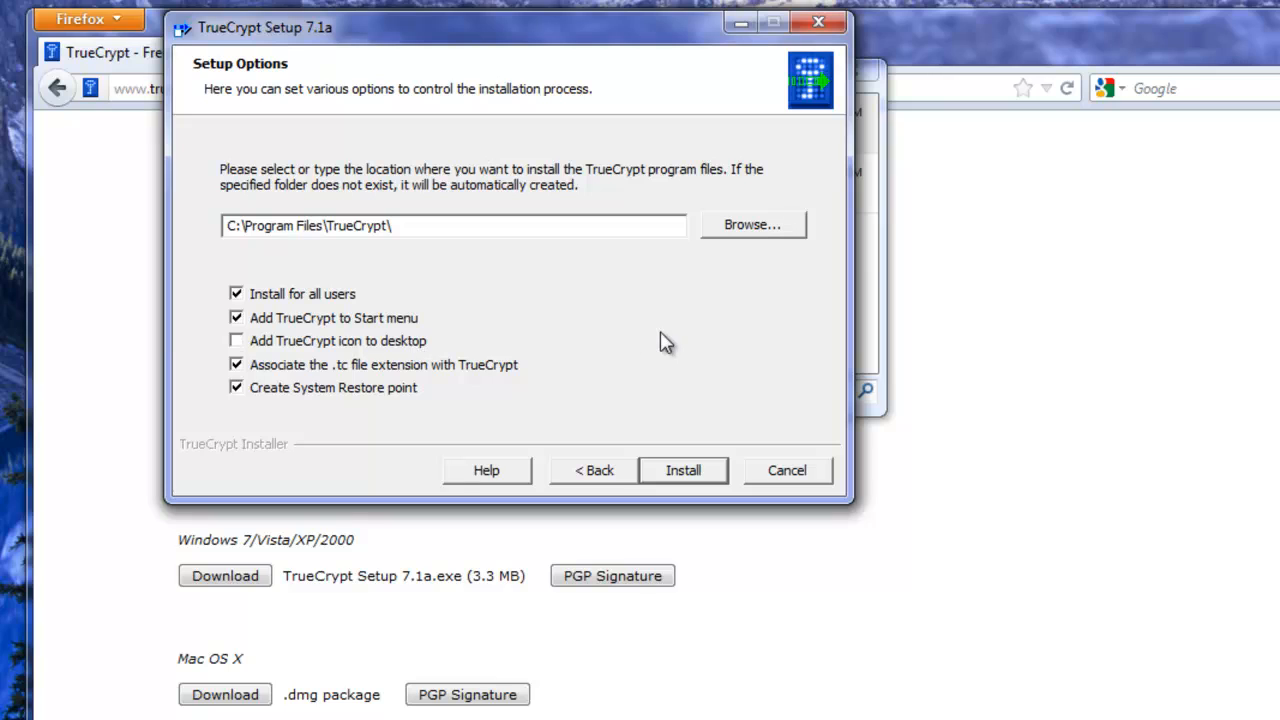
pyautogui.moveTo(462, 375)
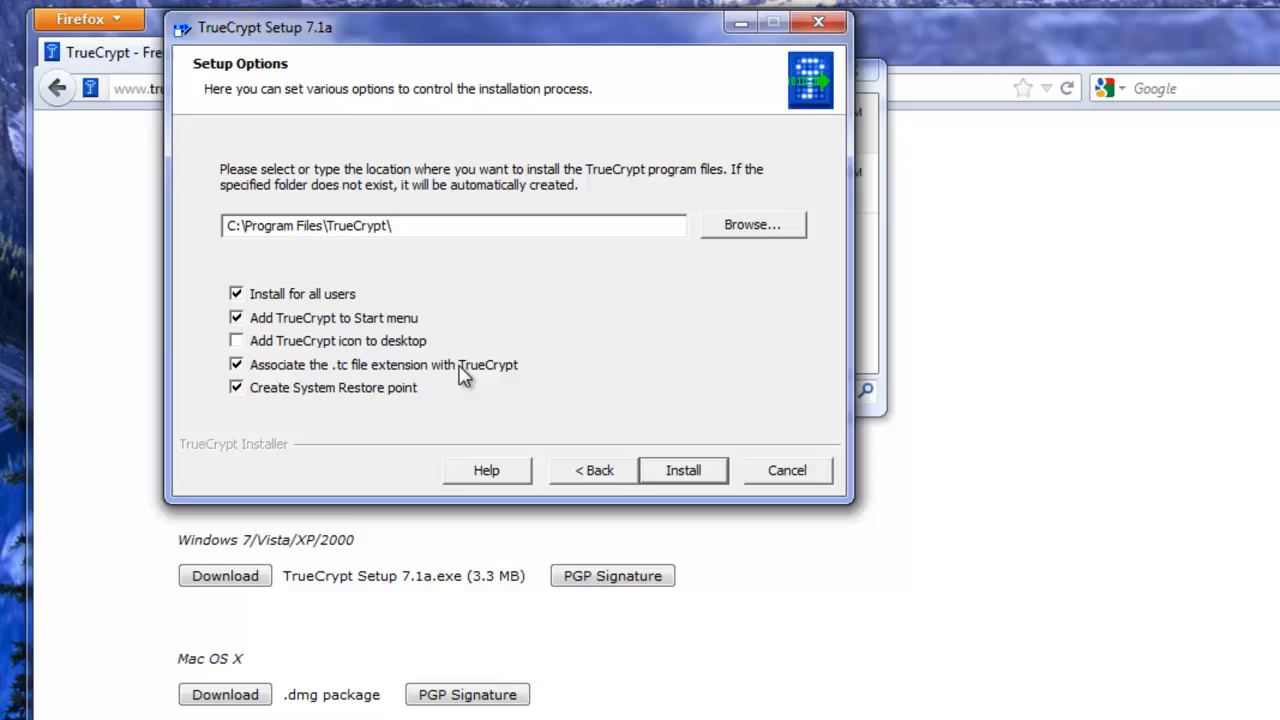
pyautogui.moveTo(411, 421)
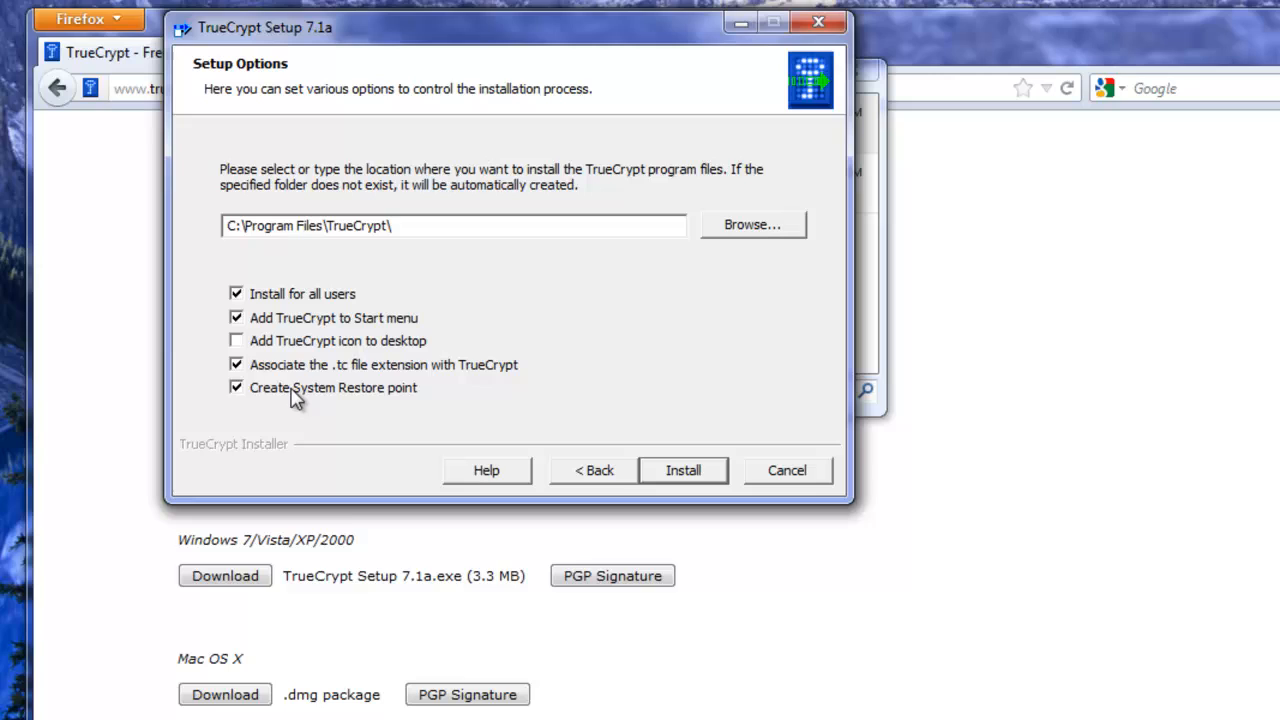
pyautogui.click(237, 387)
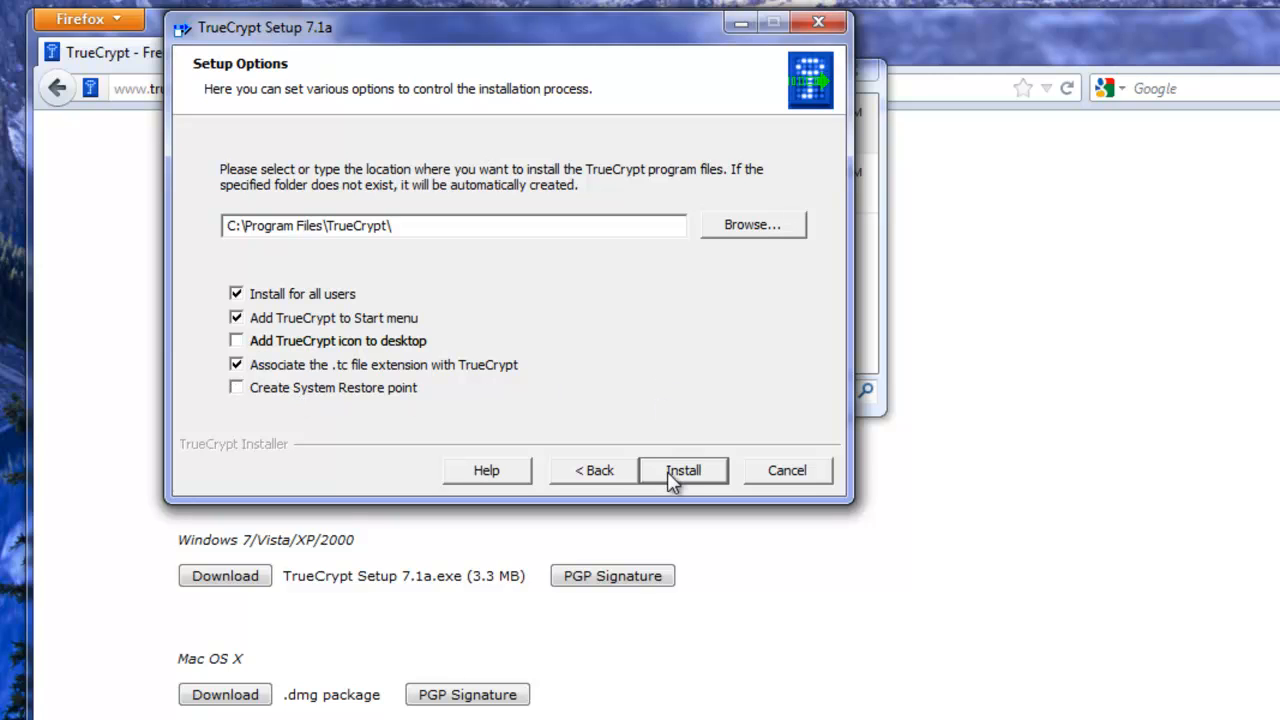
pyautogui.moveTo(393, 400)
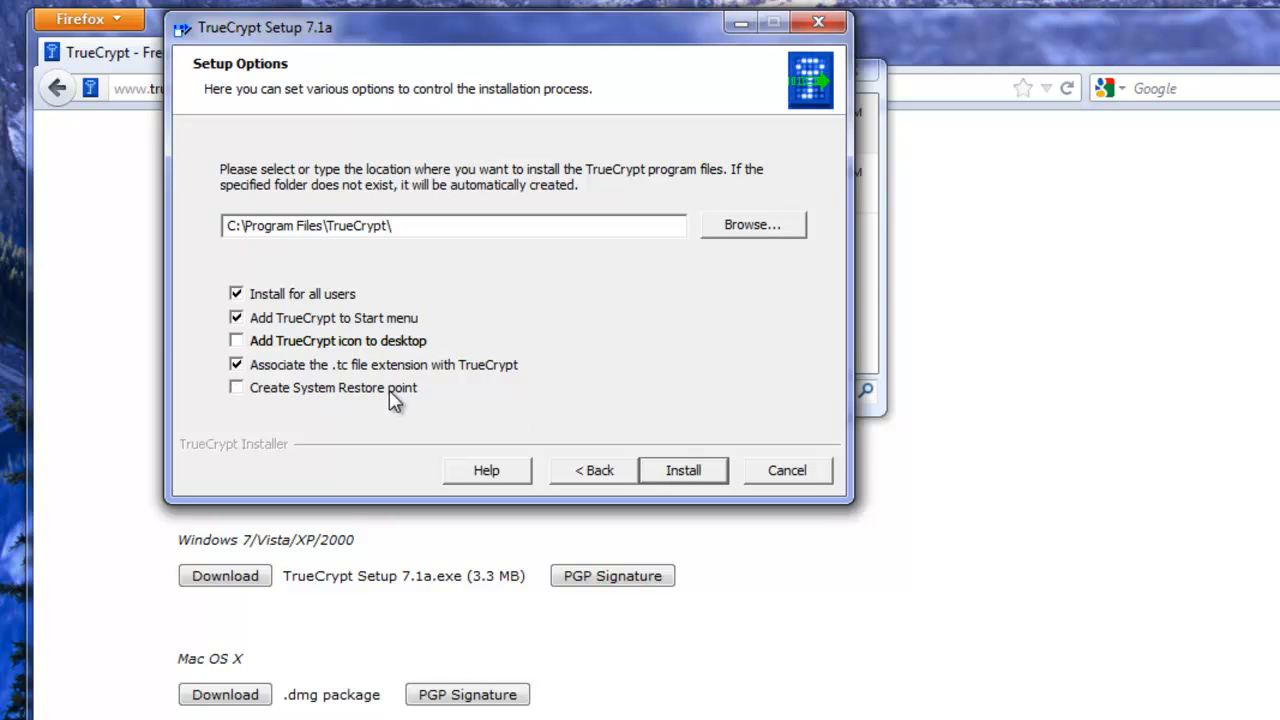
pyautogui.moveTo(684, 470)
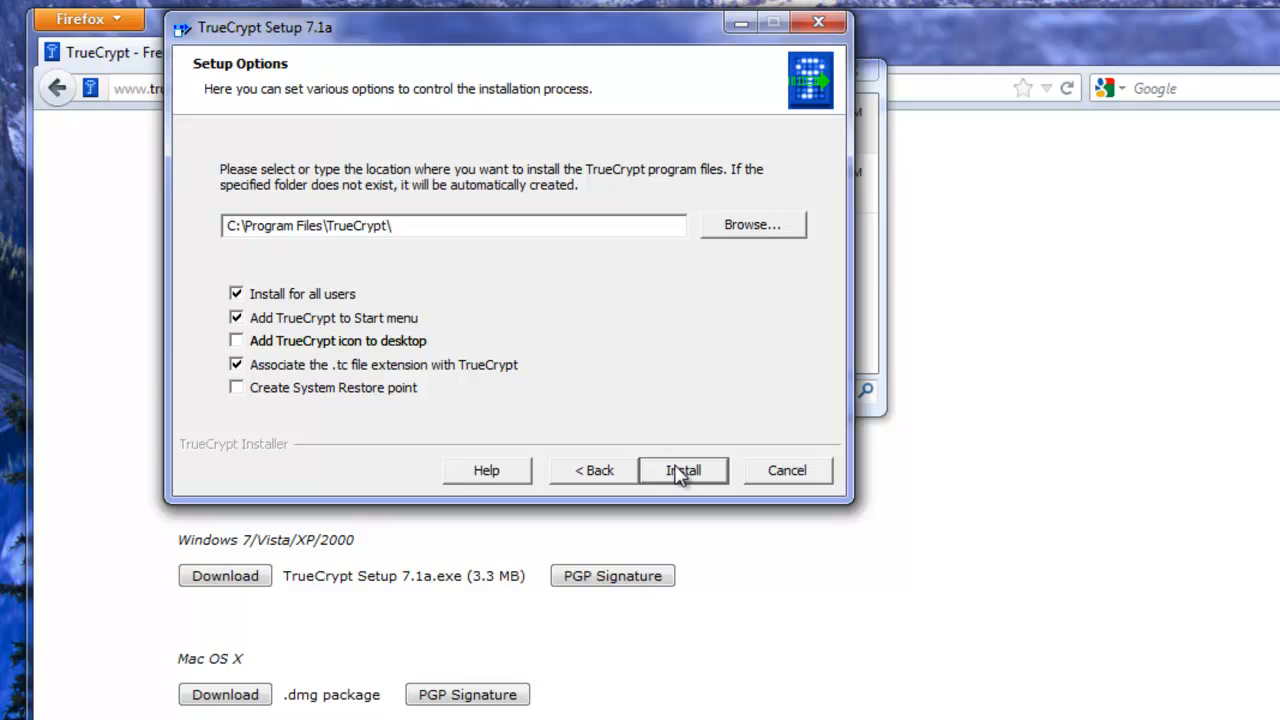
pyautogui.click(684, 470)
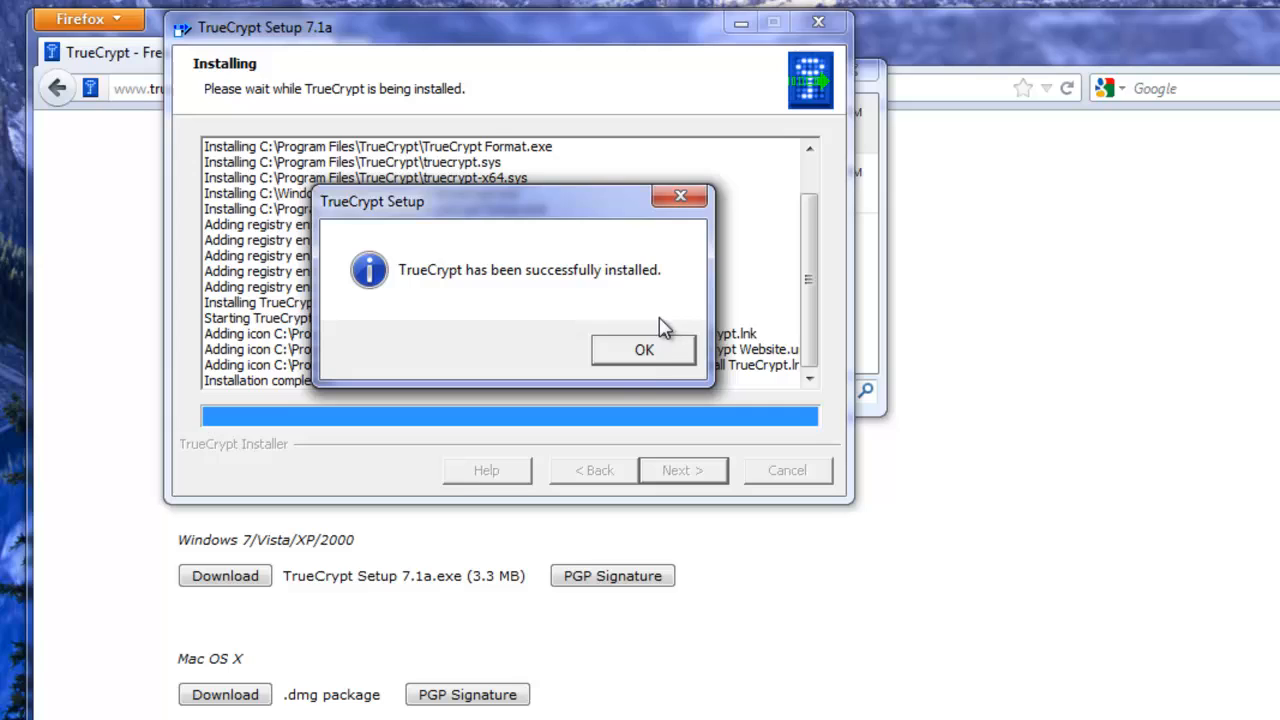
# Step: Dismiss the success message, finish setup, and decline the beginner's tutorial
pyautogui.click(644, 349)
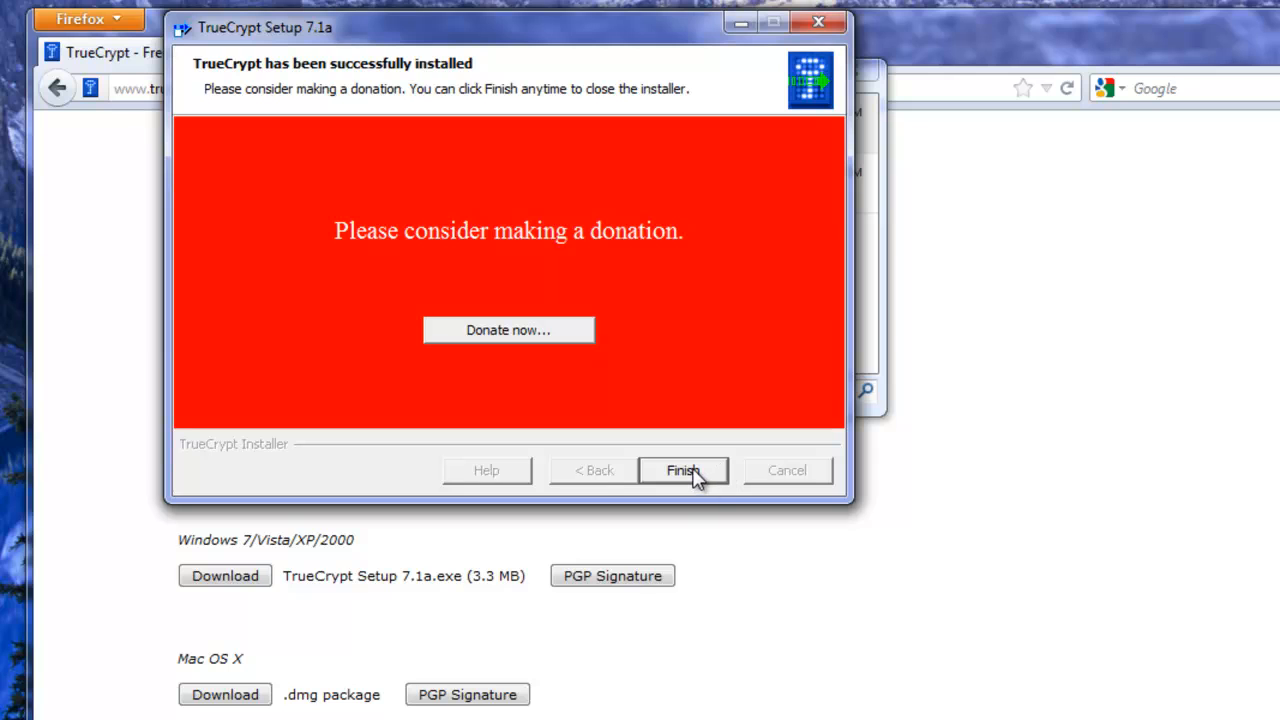
pyautogui.click(682, 470)
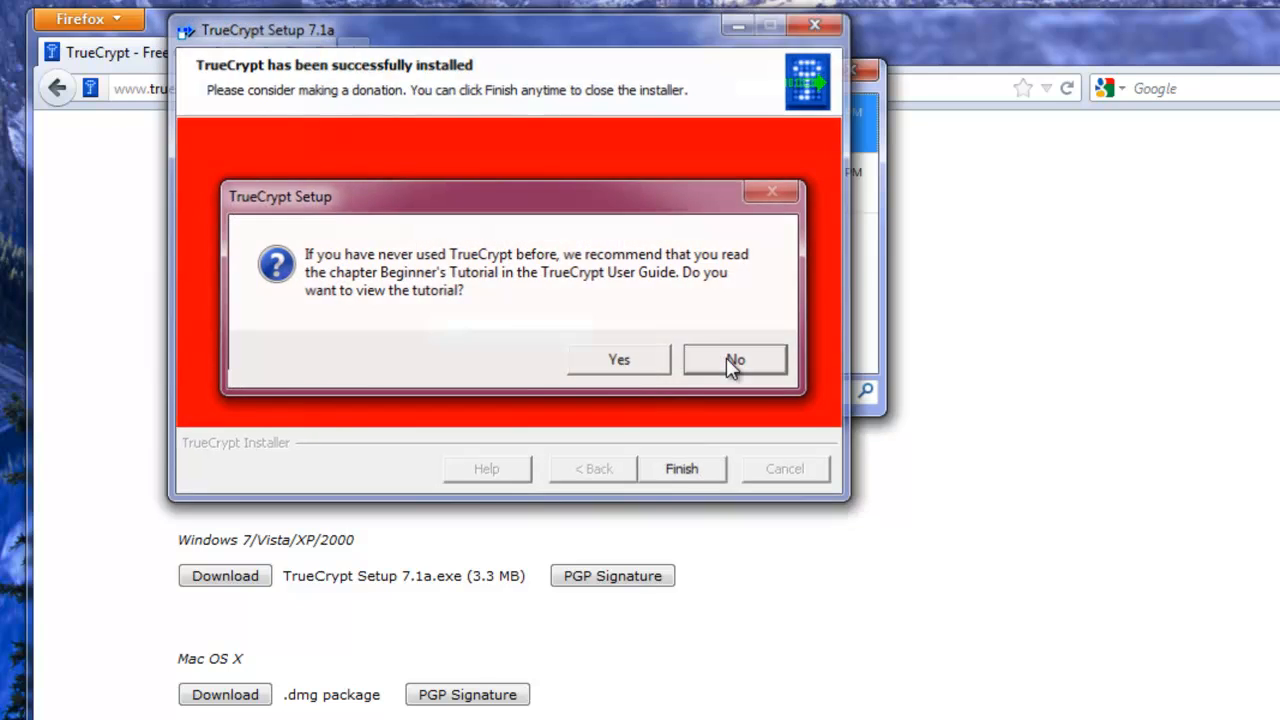
pyautogui.click(735, 359)
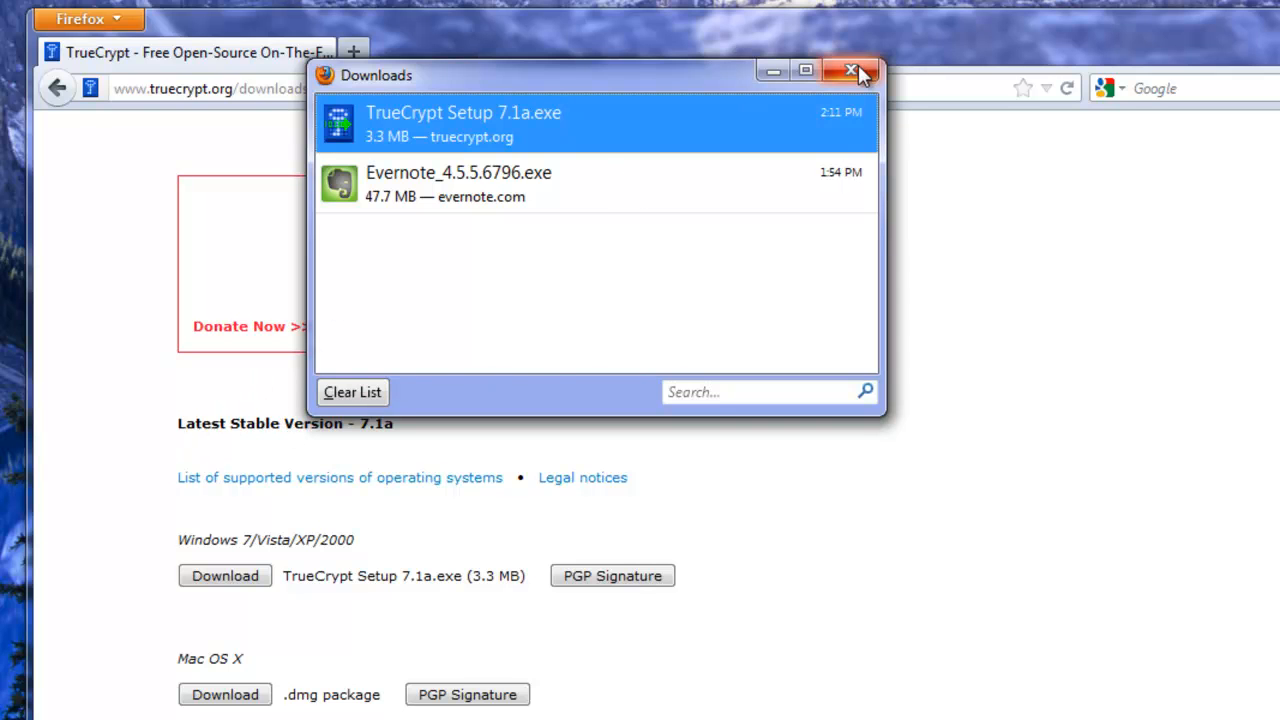
# Step: Close the Firefox Downloads window
pyautogui.click(852, 71)
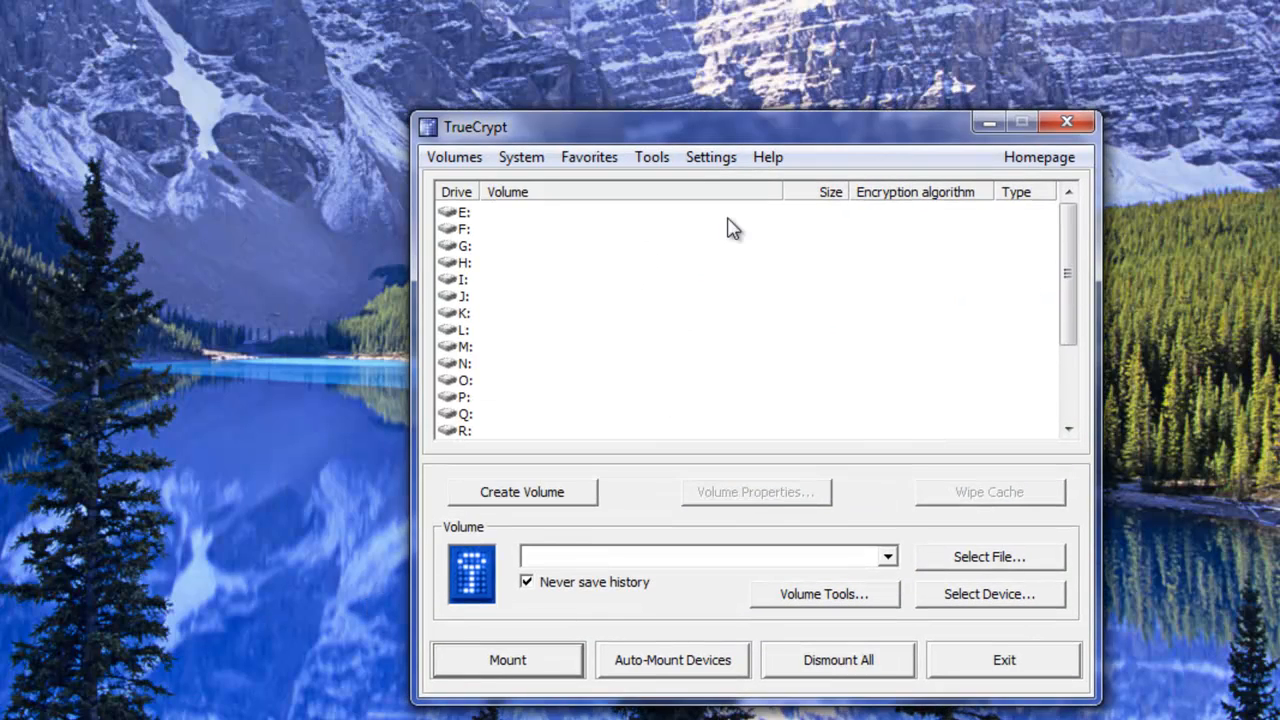